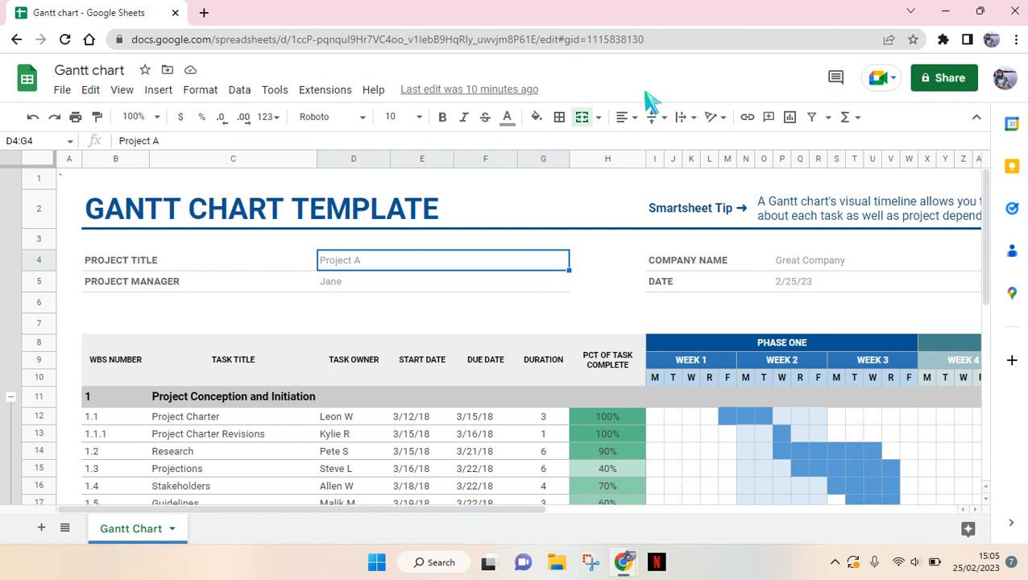
mouse_move(1017, 153)
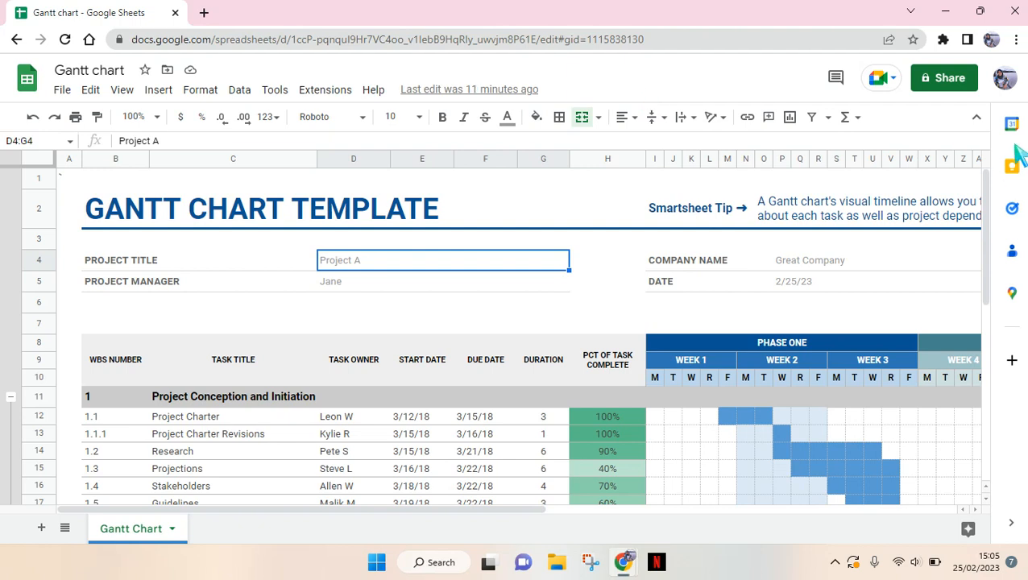
mouse_move(959, 105)
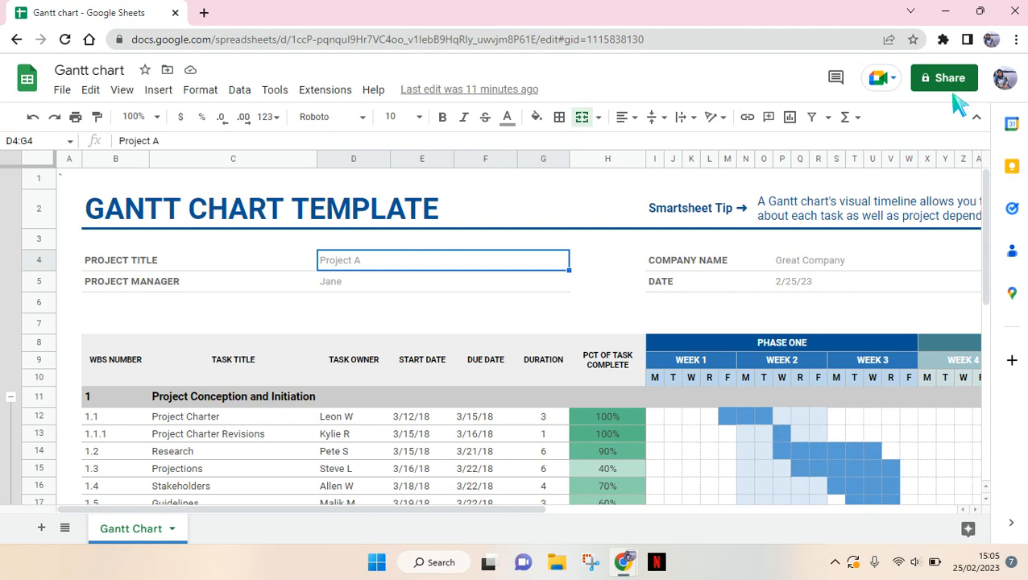
mouse_move(944, 78)
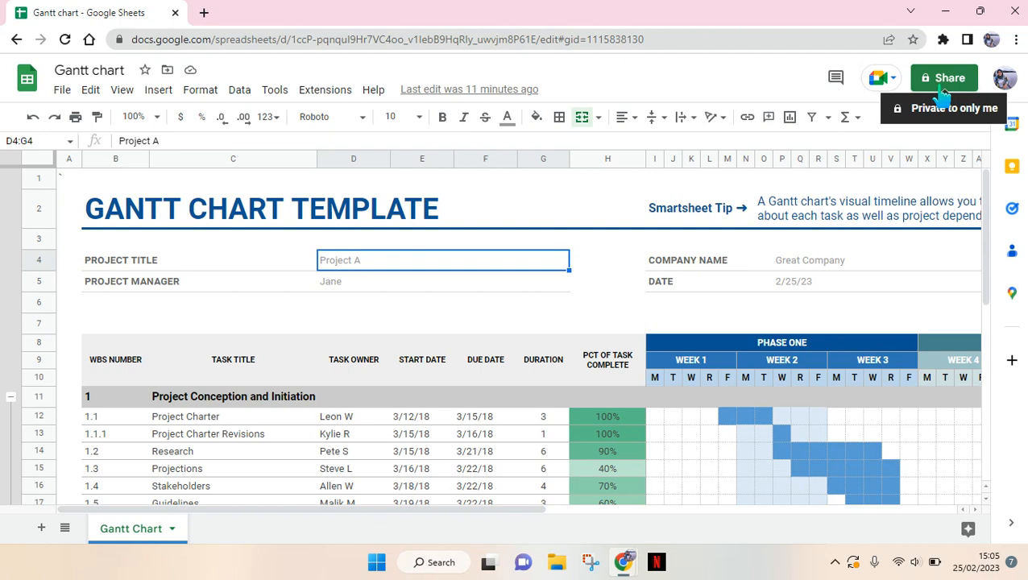
mouse_move(969, 137)
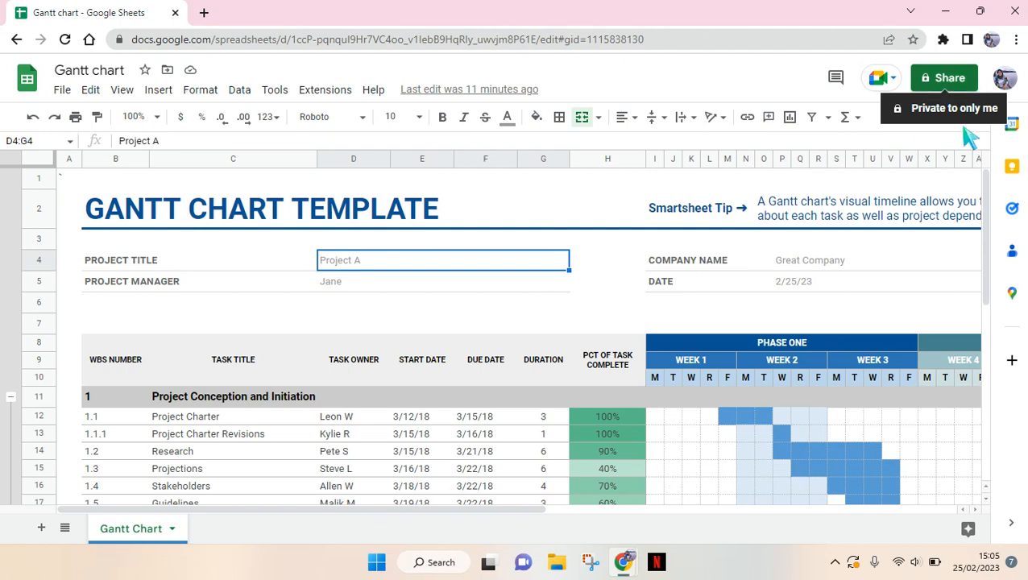
Open the Share dialog for the Gantt chart spreadsheet
left_click(944, 78)
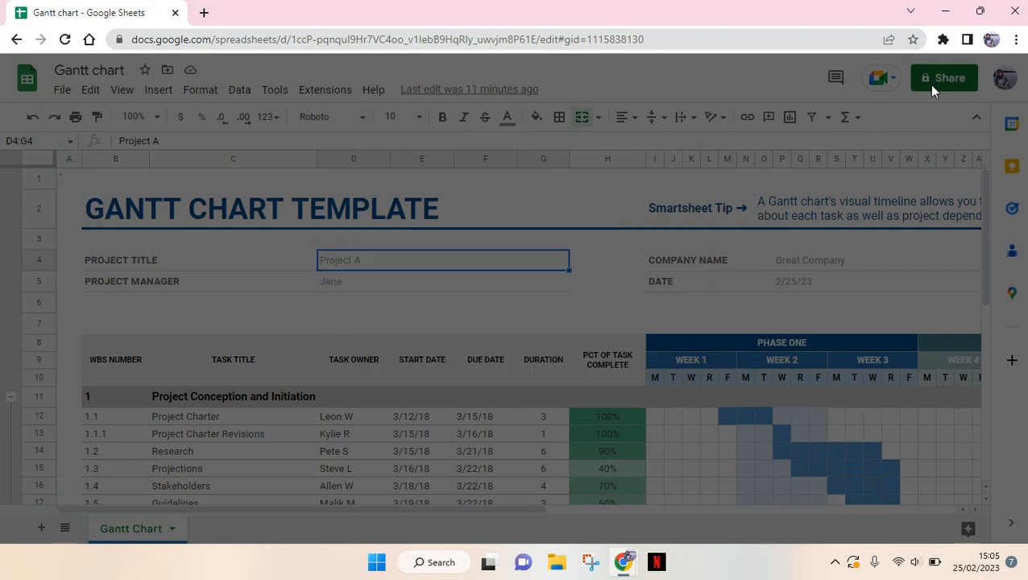
Change general access from Restricted to 'Anyone with the link'
left_click(944, 77)
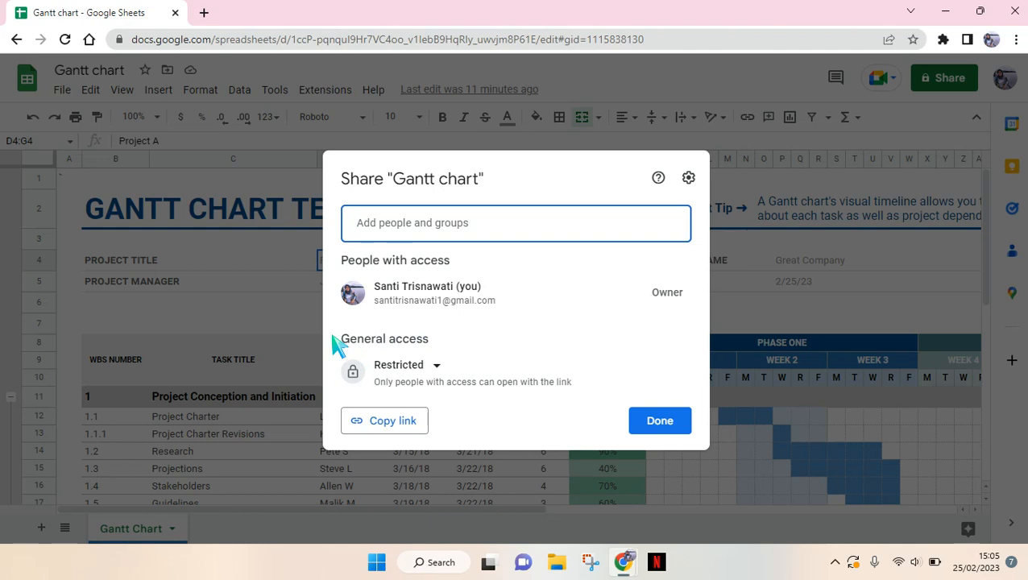
mouse_move(398, 371)
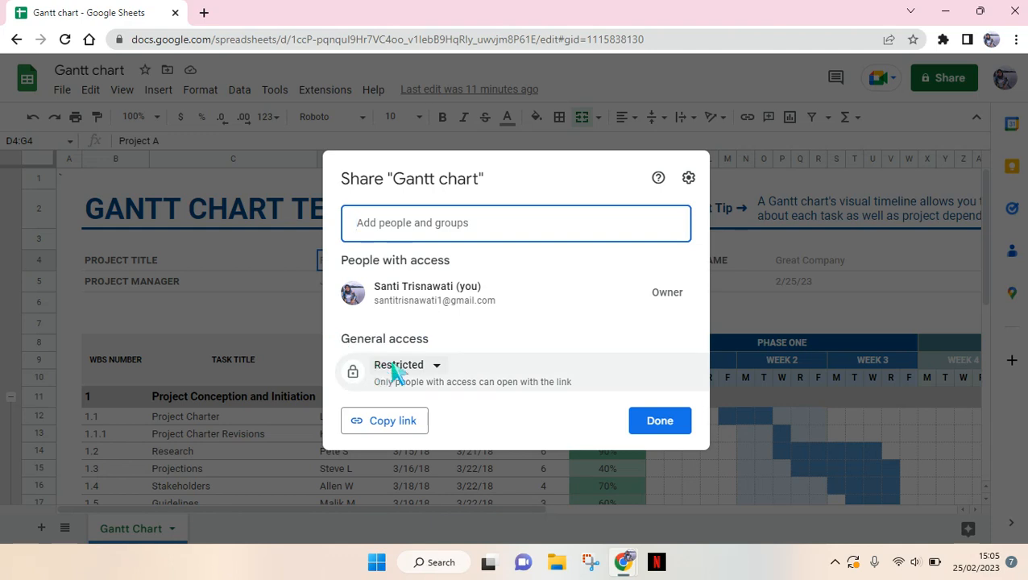
left_click(407, 364)
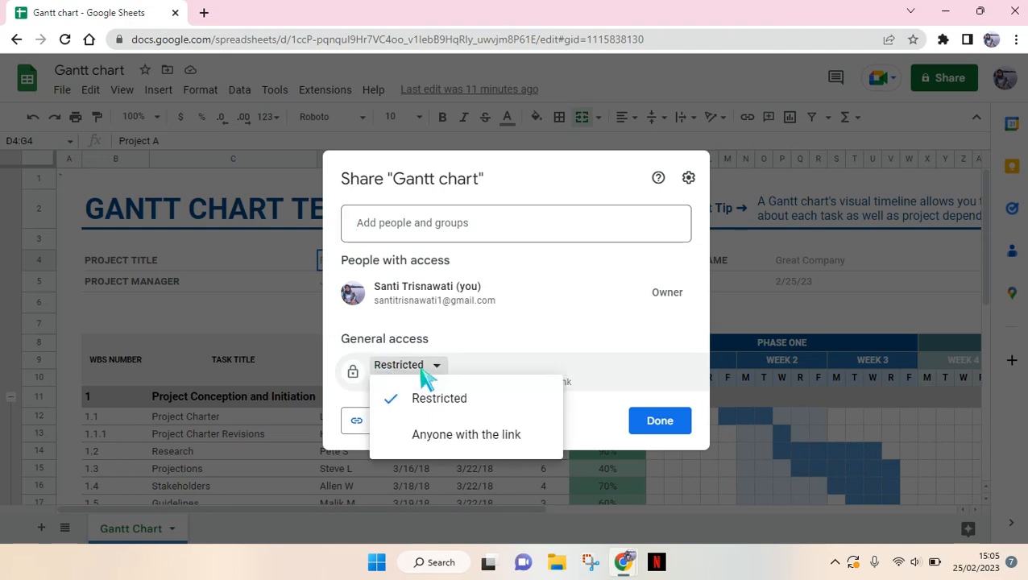
mouse_move(407, 435)
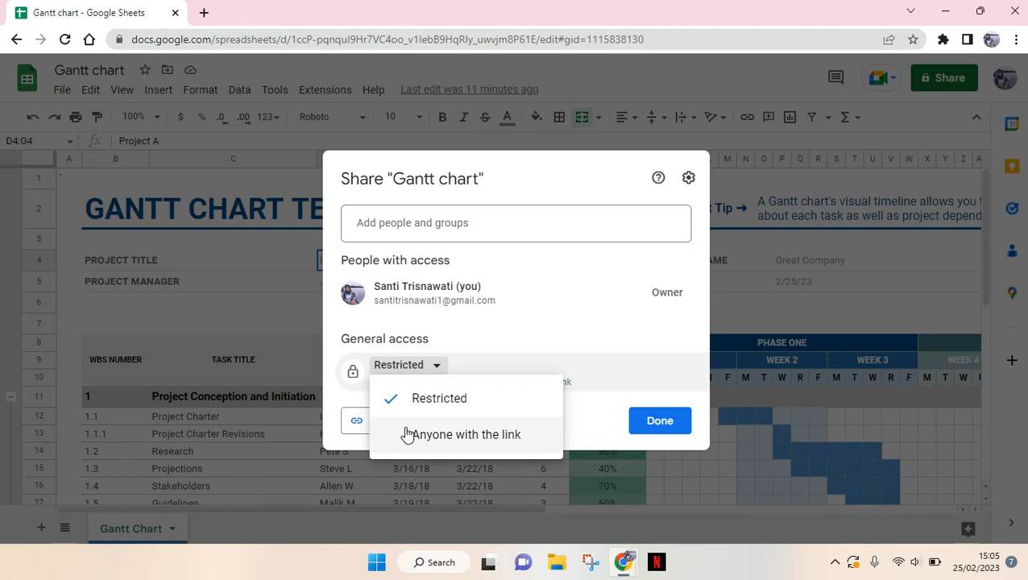
left_click(461, 435)
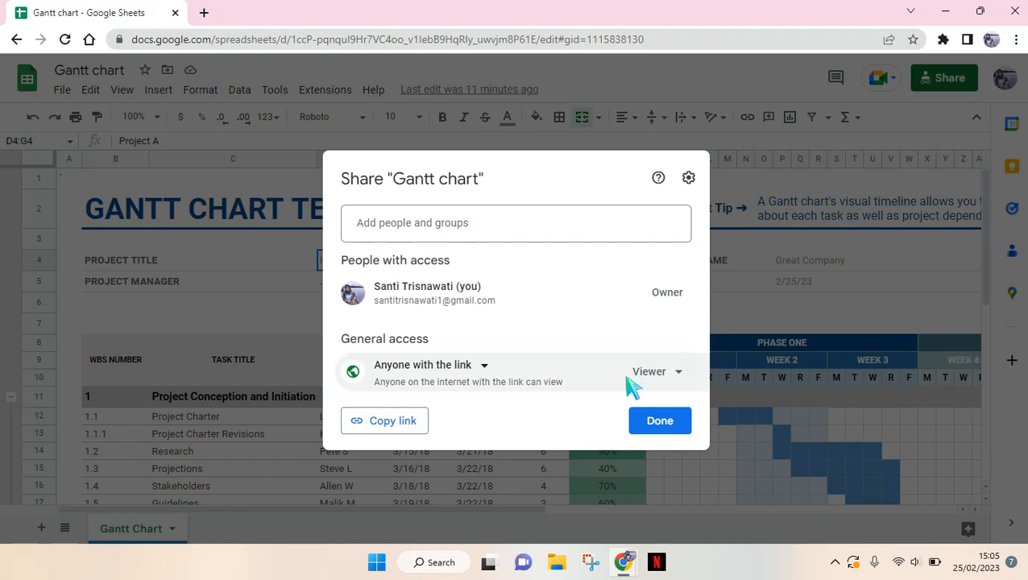
mouse_move(606, 400)
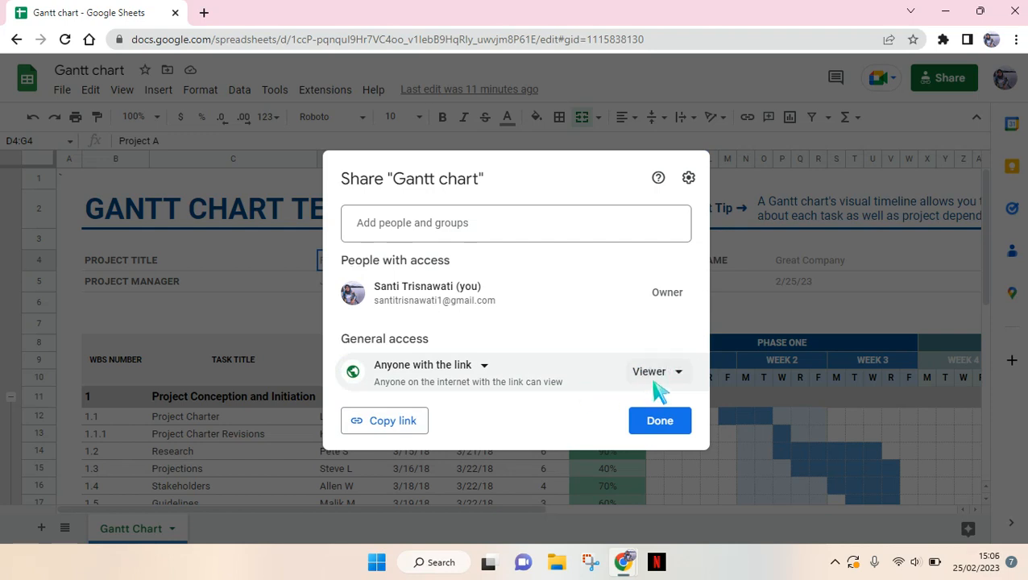
Switch the link role from Viewer to Editor and close the sharing dialog
left_click(657, 372)
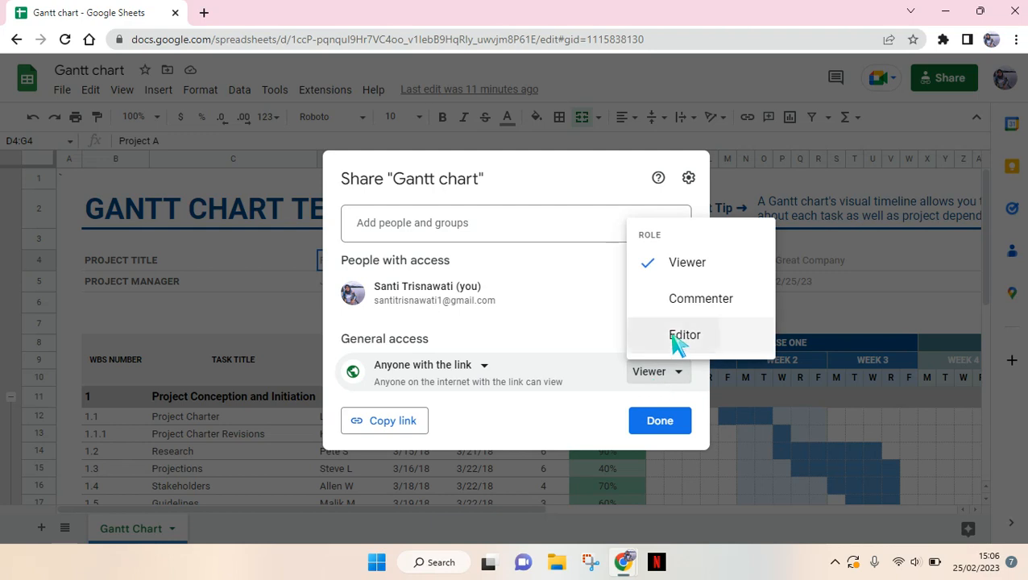
left_click(685, 334)
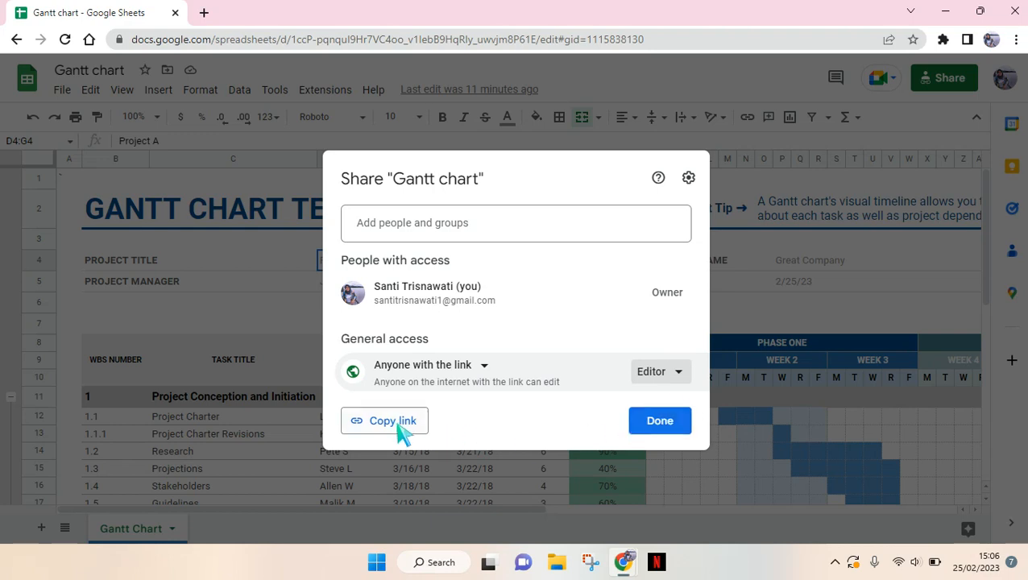
mouse_move(660, 421)
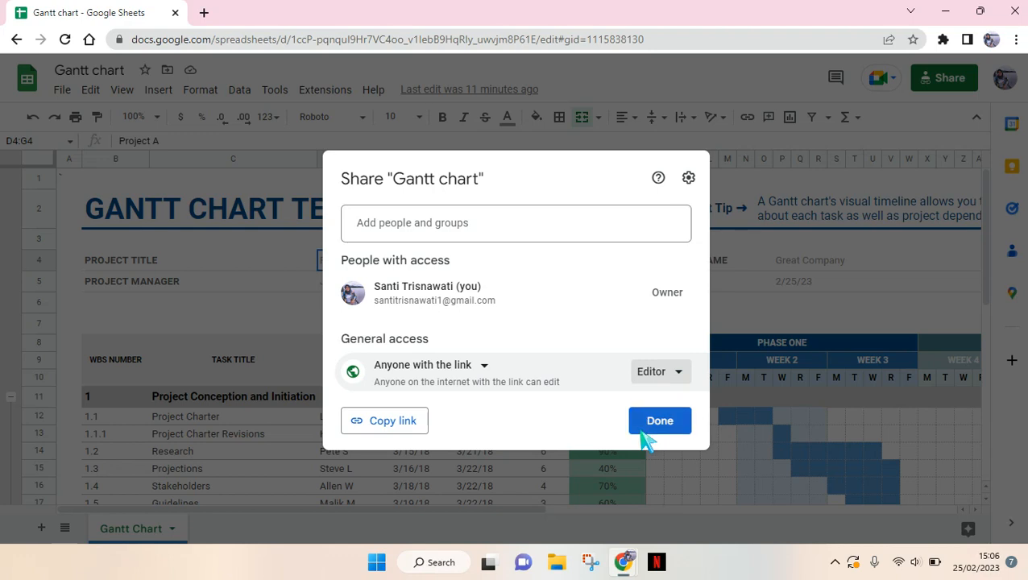
left_click(659, 421)
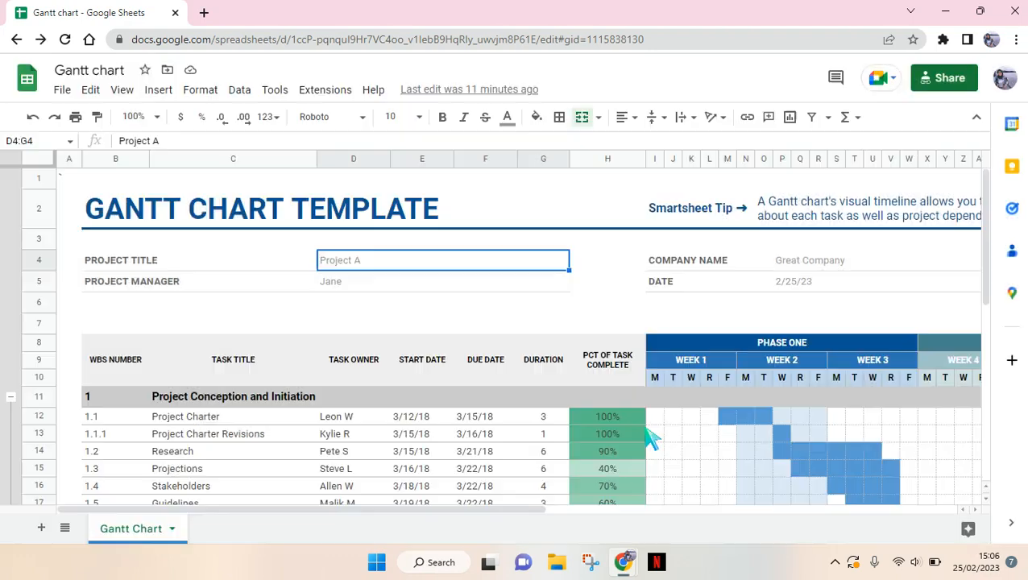